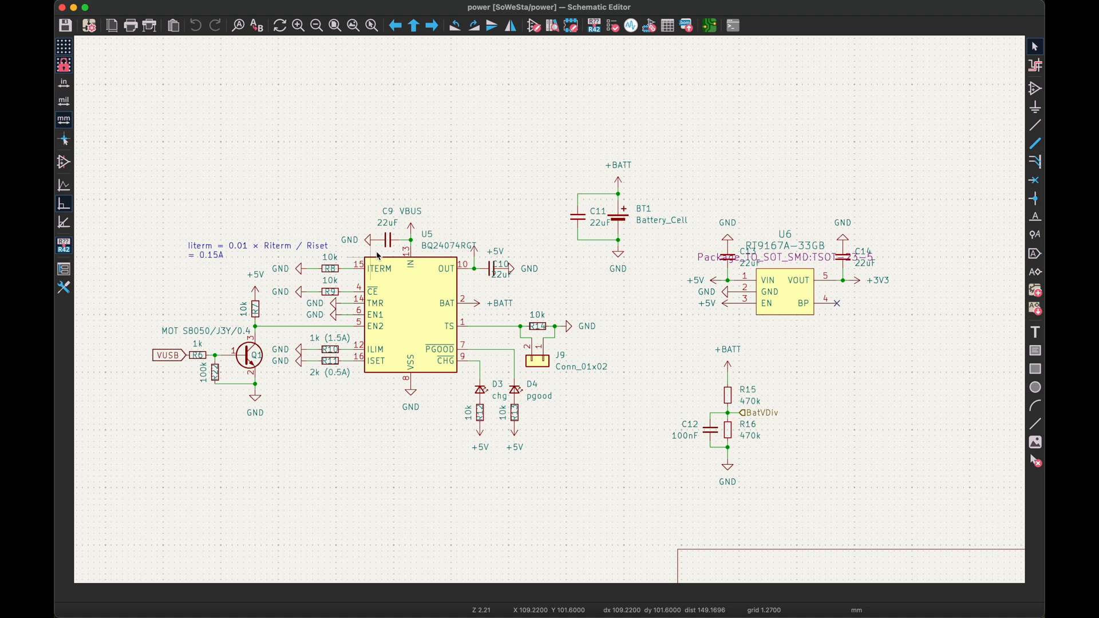
mouse_move(358, 284)
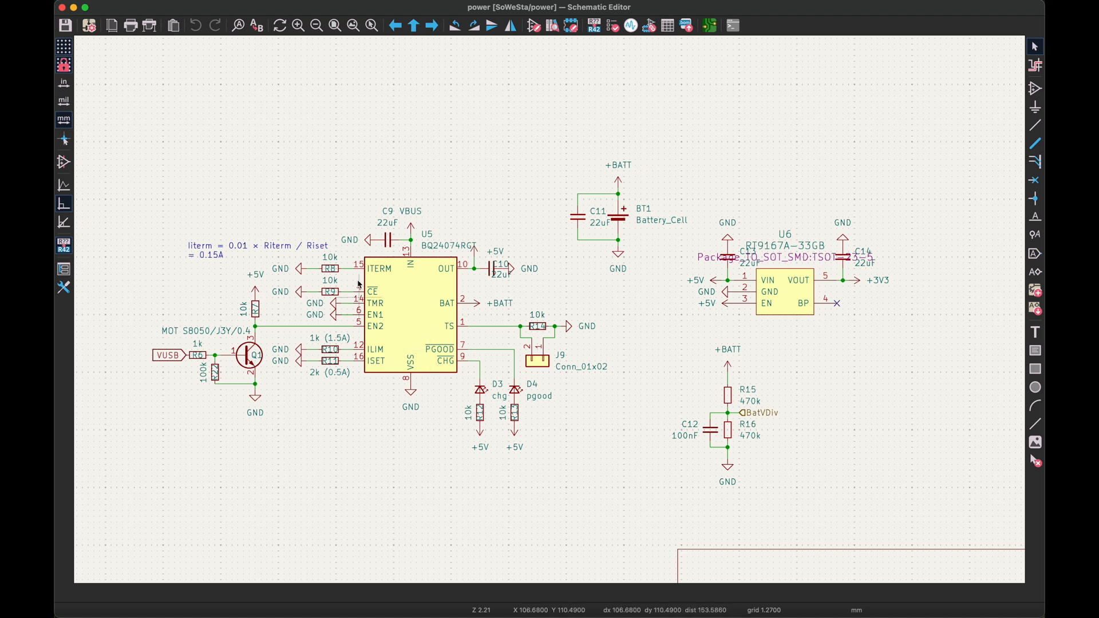
mouse_move(402, 335)
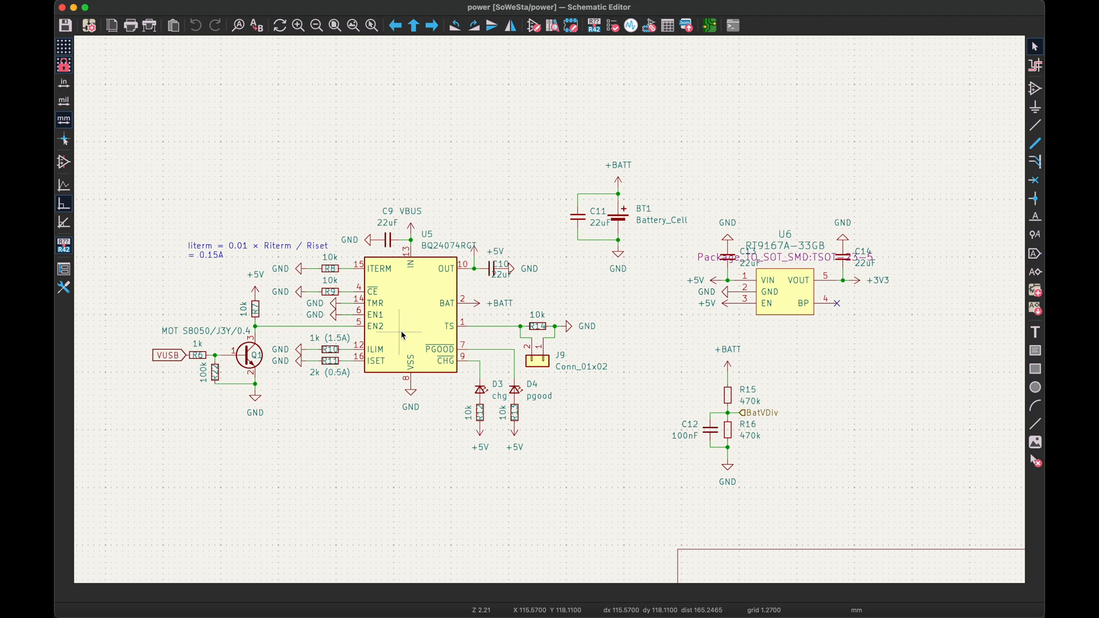
mouse_move(616, 224)
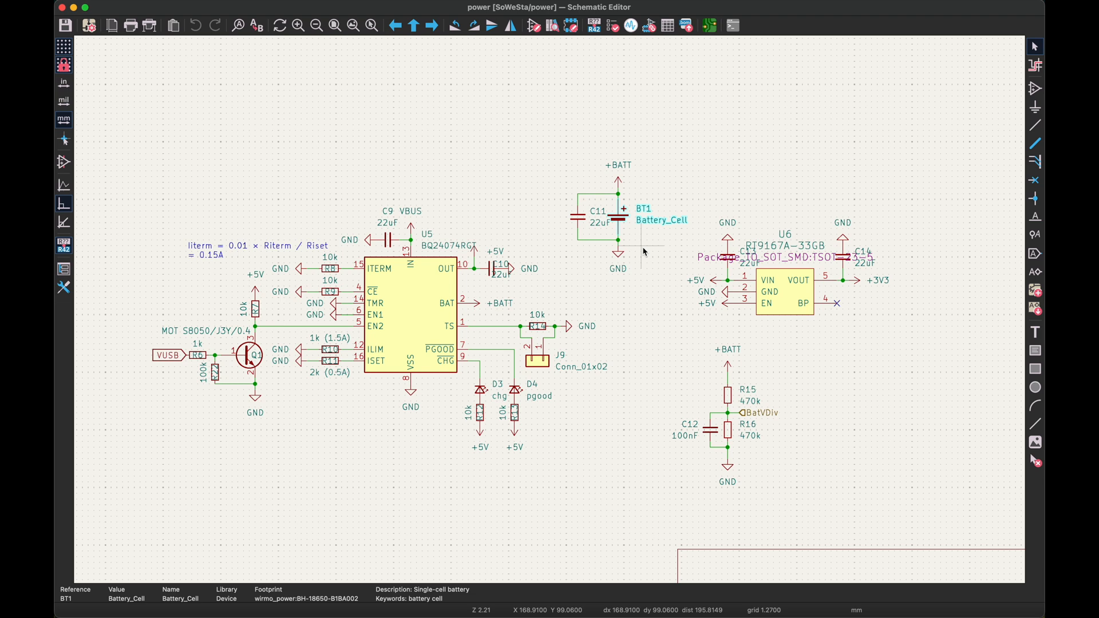
mouse_move(666, 334)
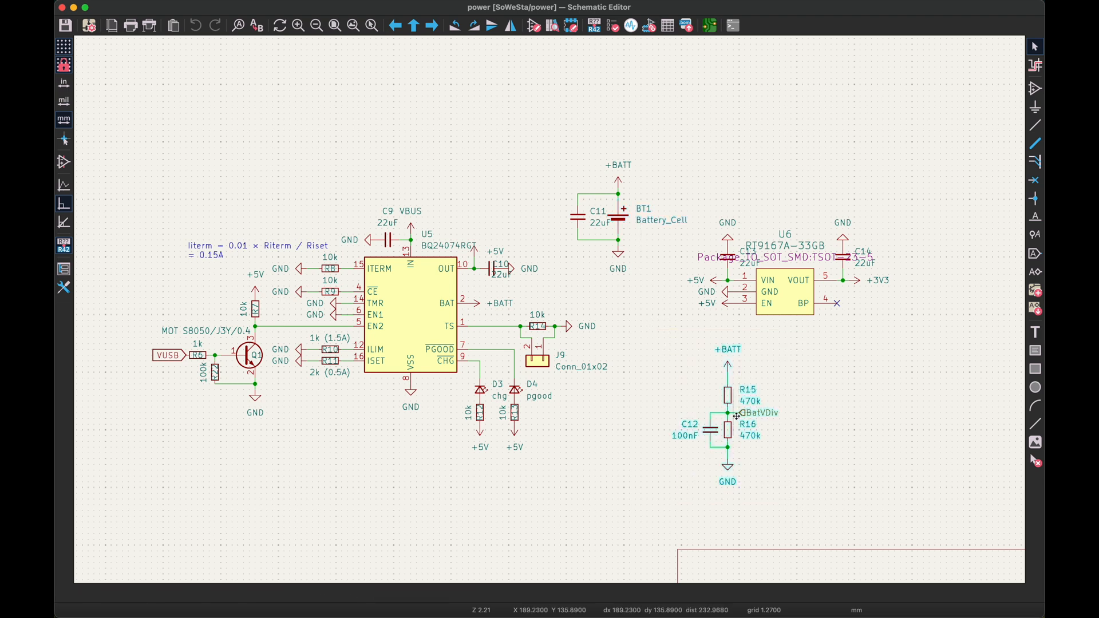
mouse_move(693, 397)
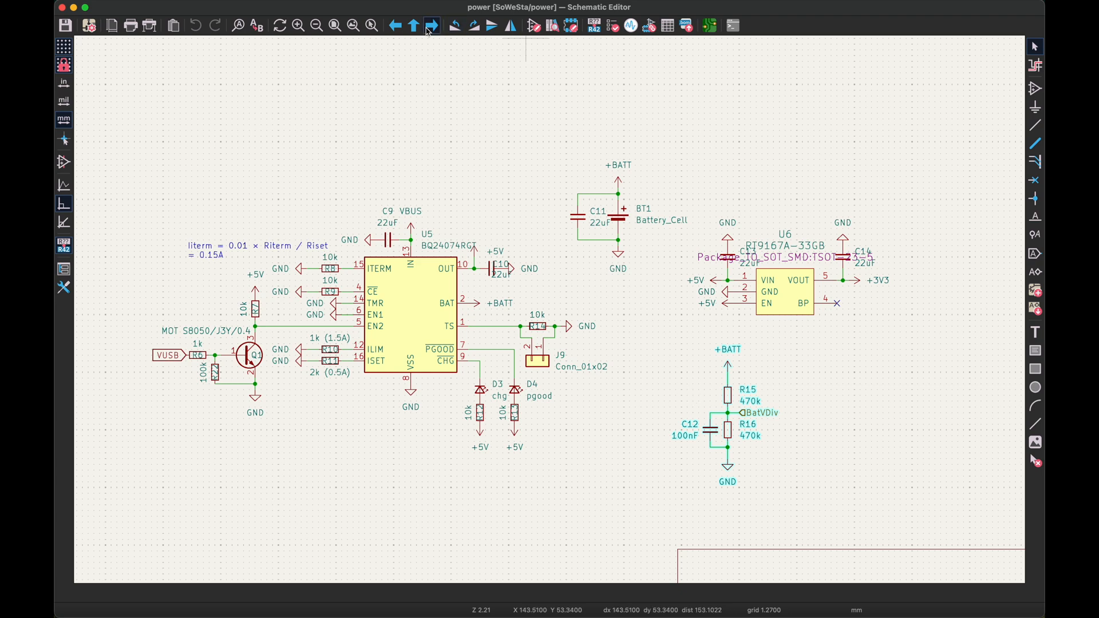
Step: Navigate up from the power sub-sheet to the root SoWeSta sheet with the ESP32-C3 module
click(413, 25)
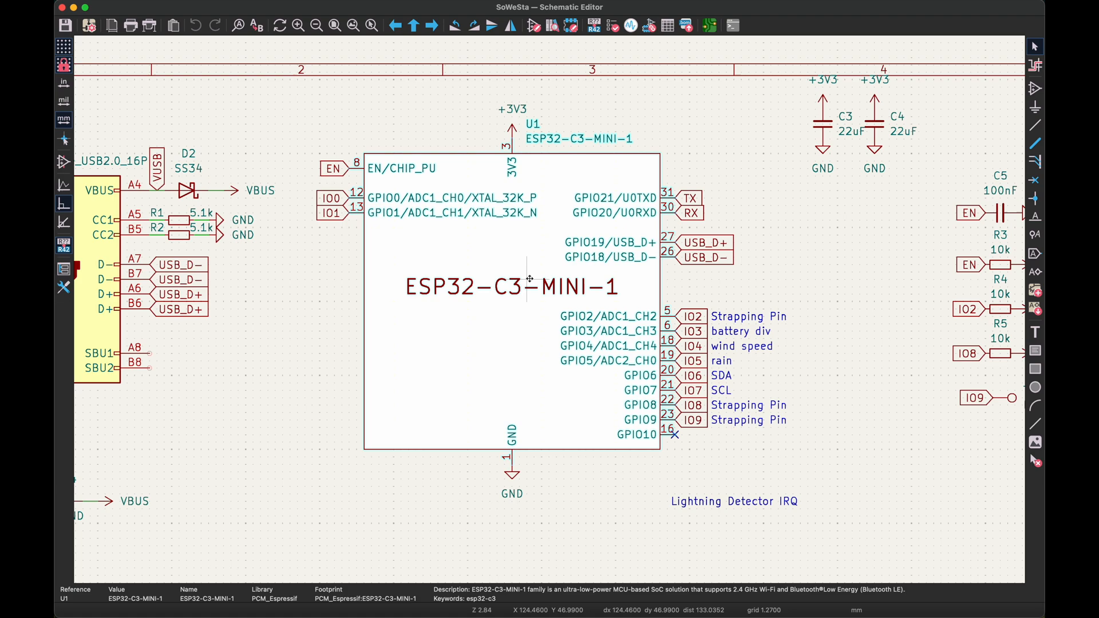
mouse_move(348, 316)
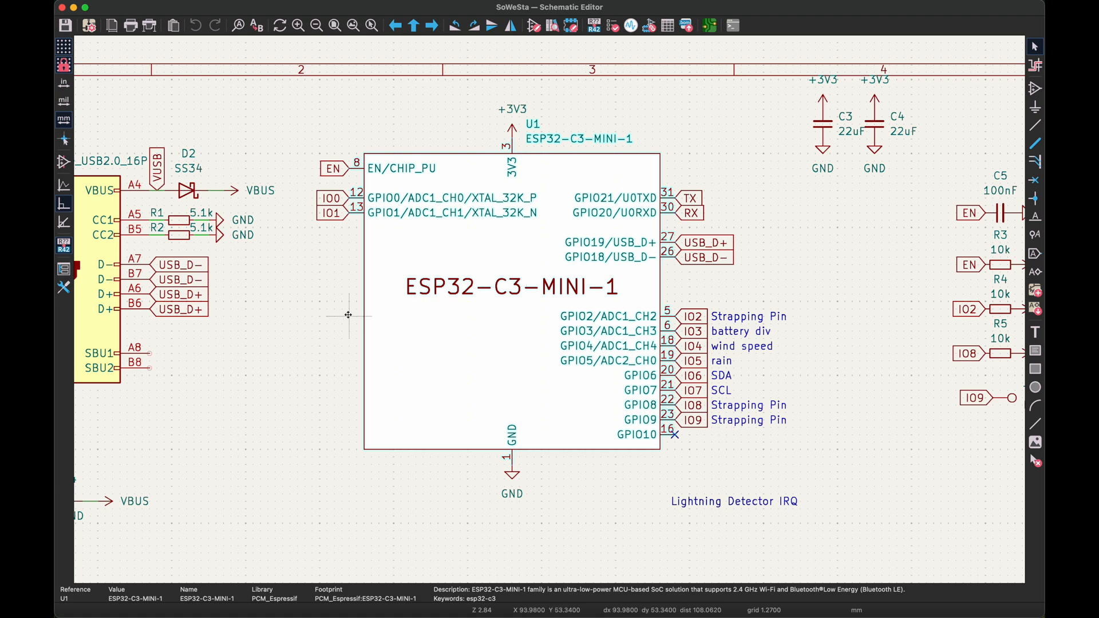
Step: Zoom to the sensors hierarchical sheet block and double-click to enter the sensors sheet
scroll(down, 3)
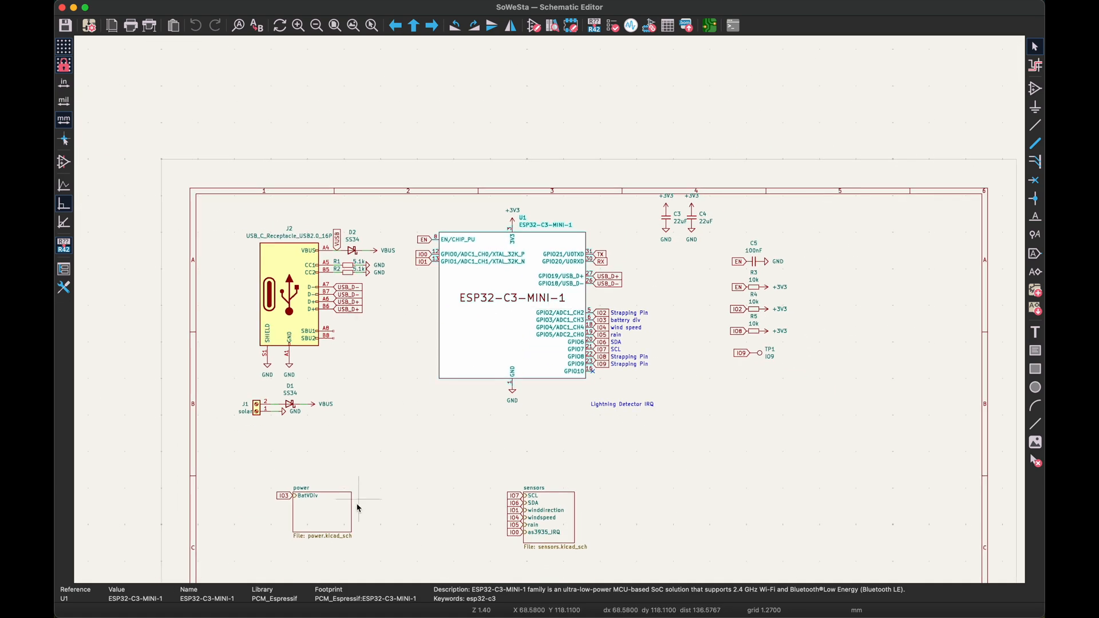
scroll(up, 3)
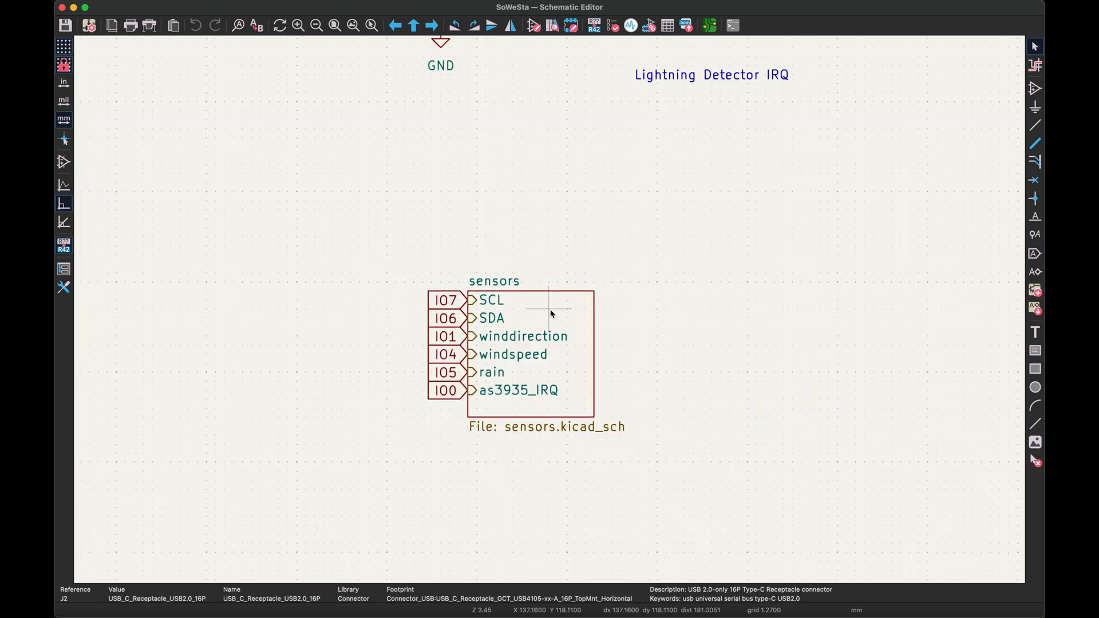
double_click(529, 352)
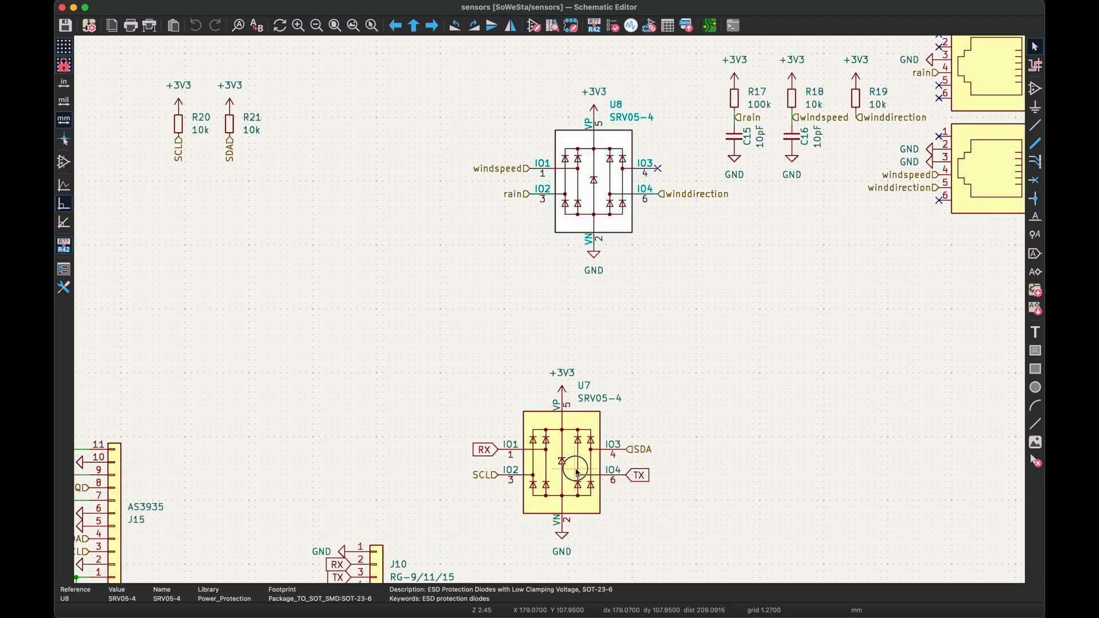
scroll(down, 3)
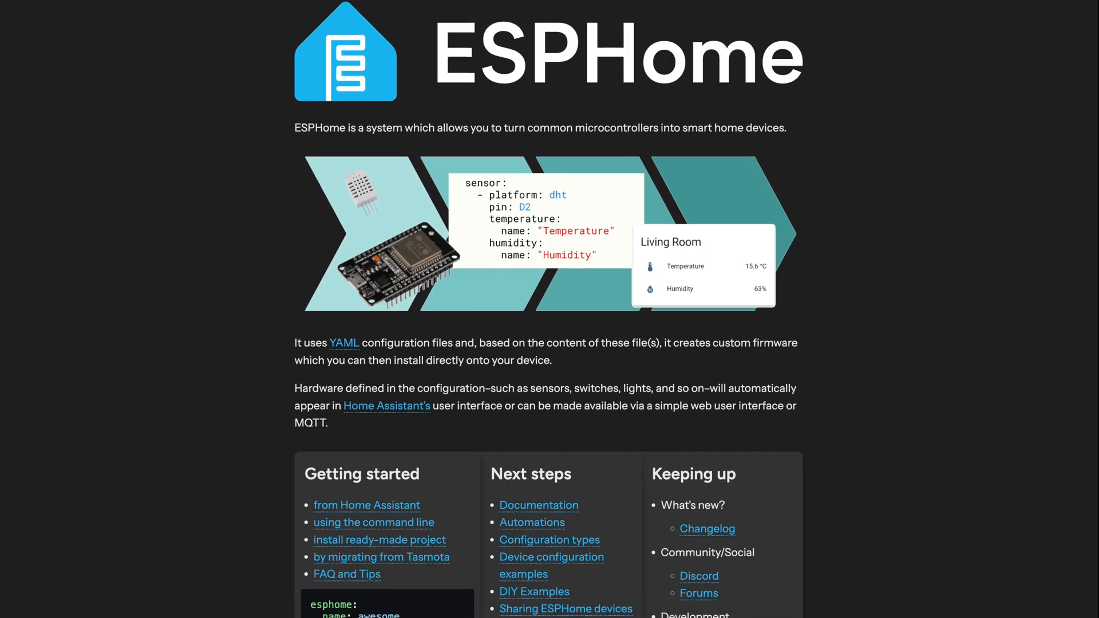
Step: Scroll down the ESPHome site and search the docs for 'BH1730'
scroll(down, 3)
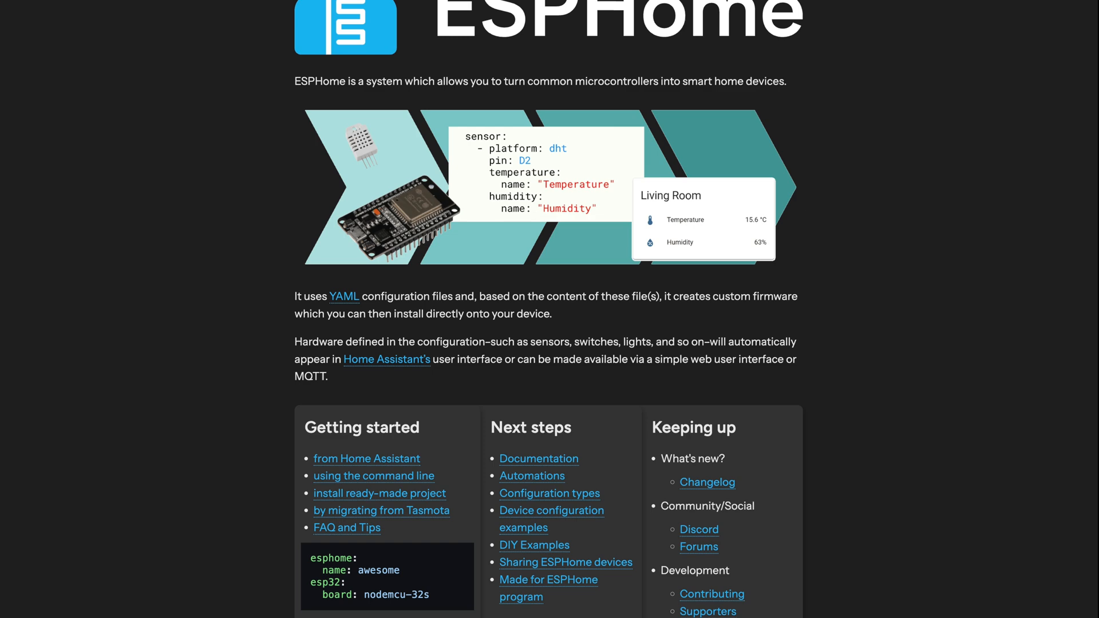
scroll(down, 3)
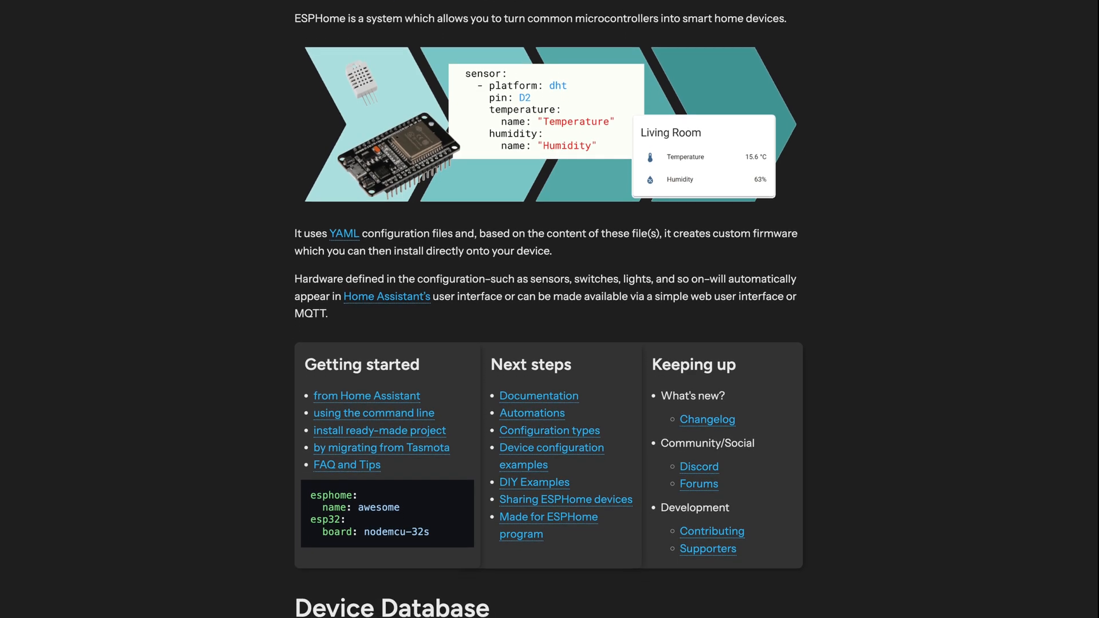
scroll(down, 3)
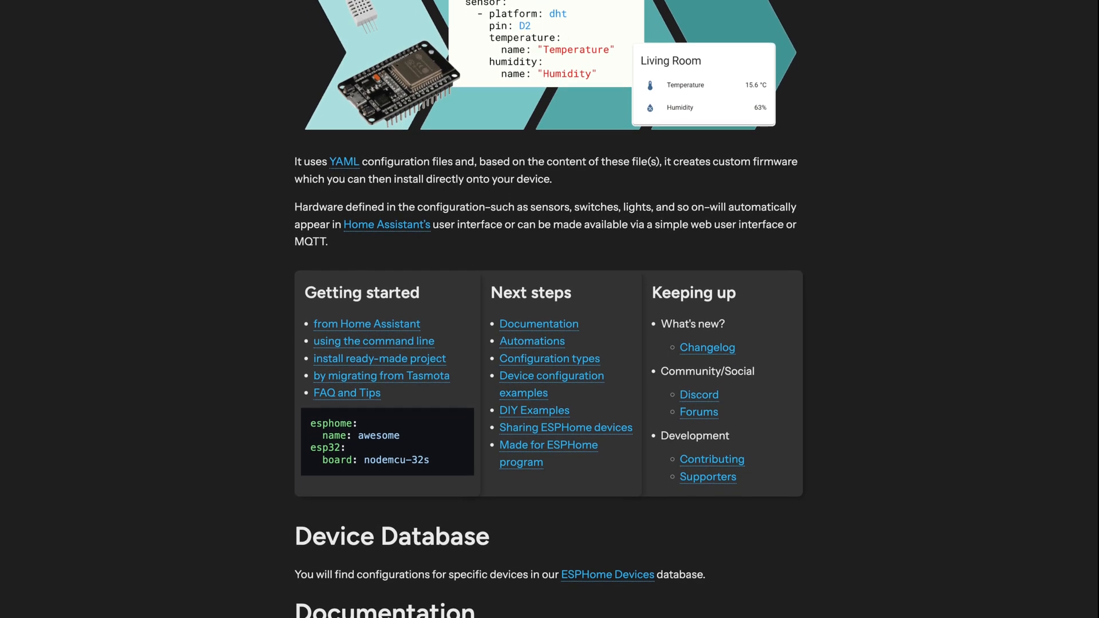
scroll(down, 3)
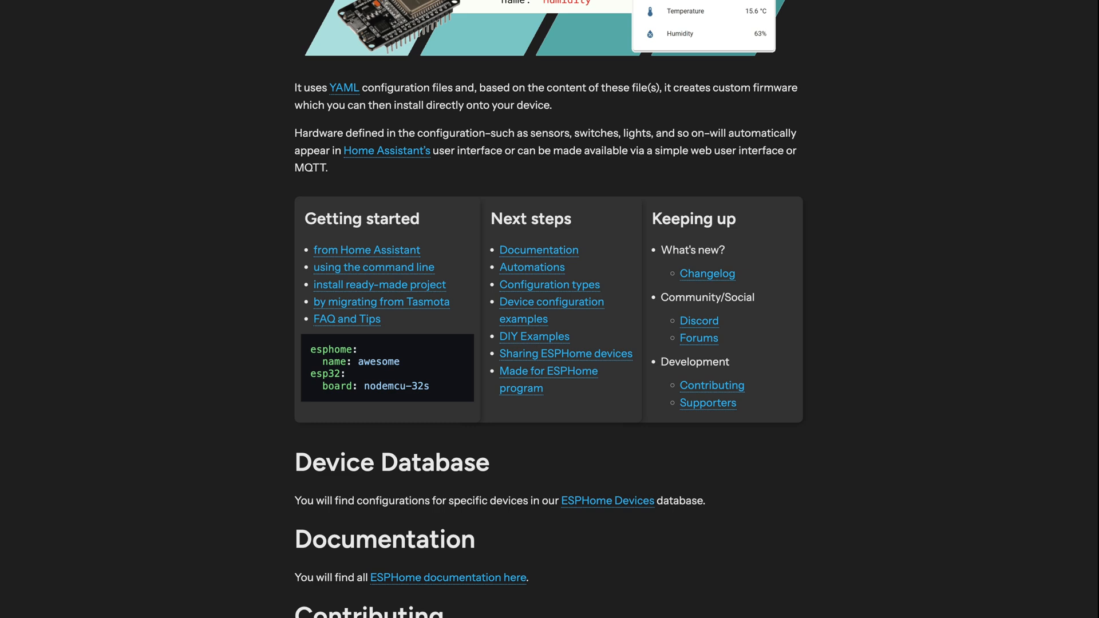
scroll(down, 3)
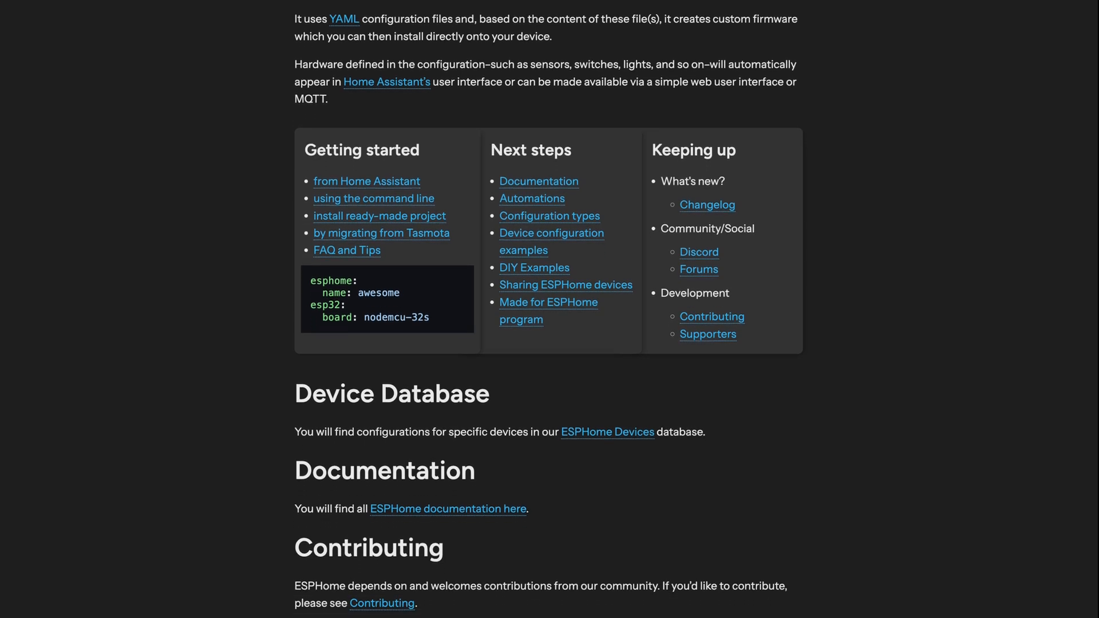
scroll(down, 3)
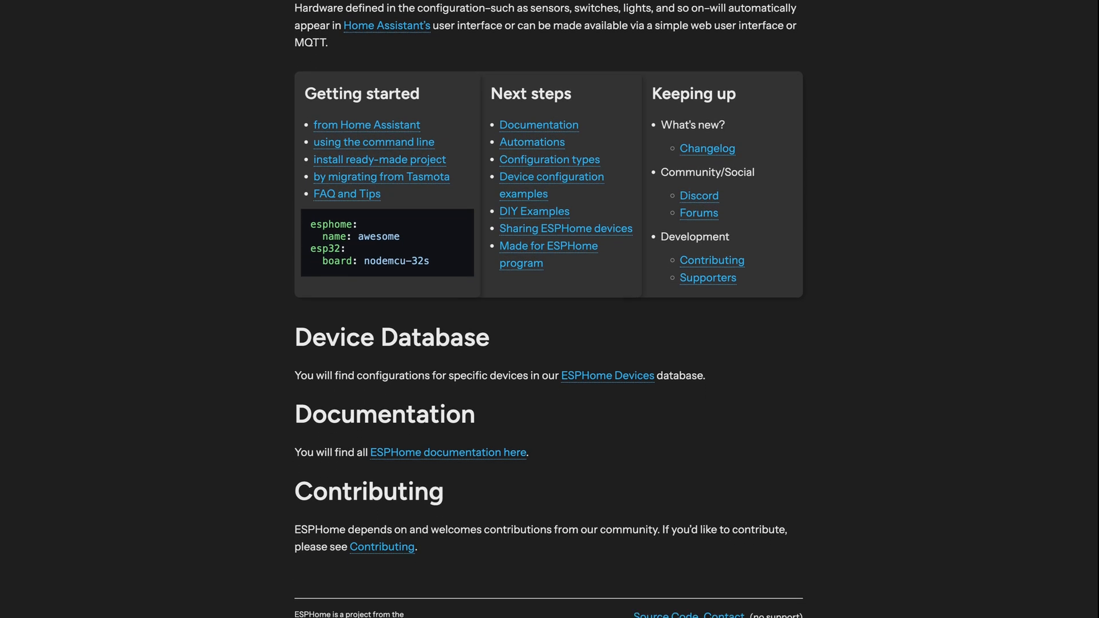
scroll(down, 3)
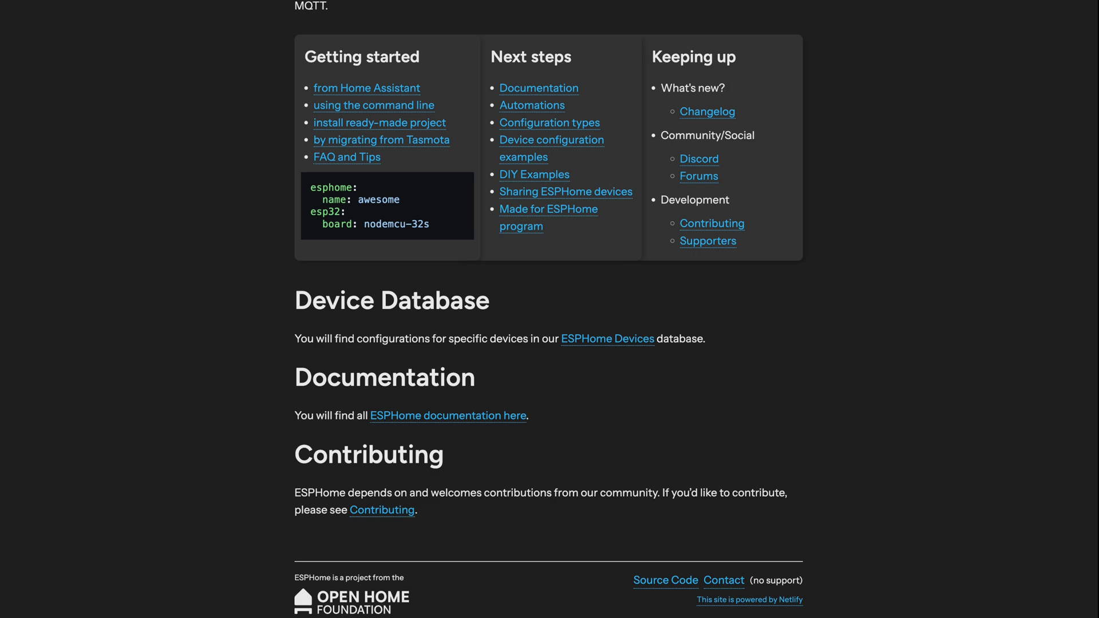
click(538, 87)
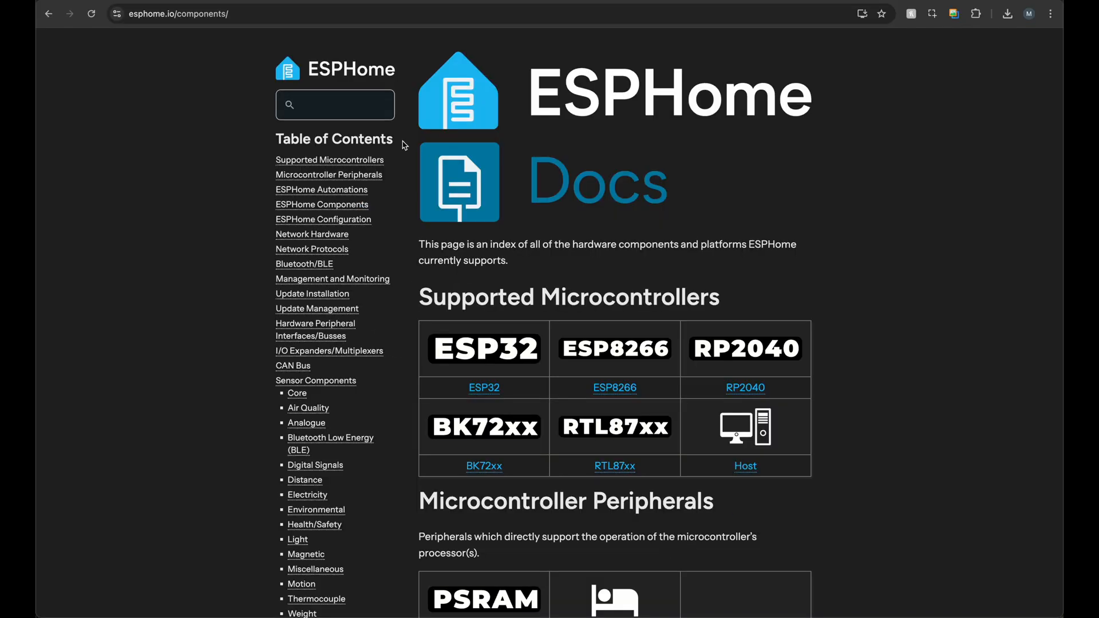
text(BH)
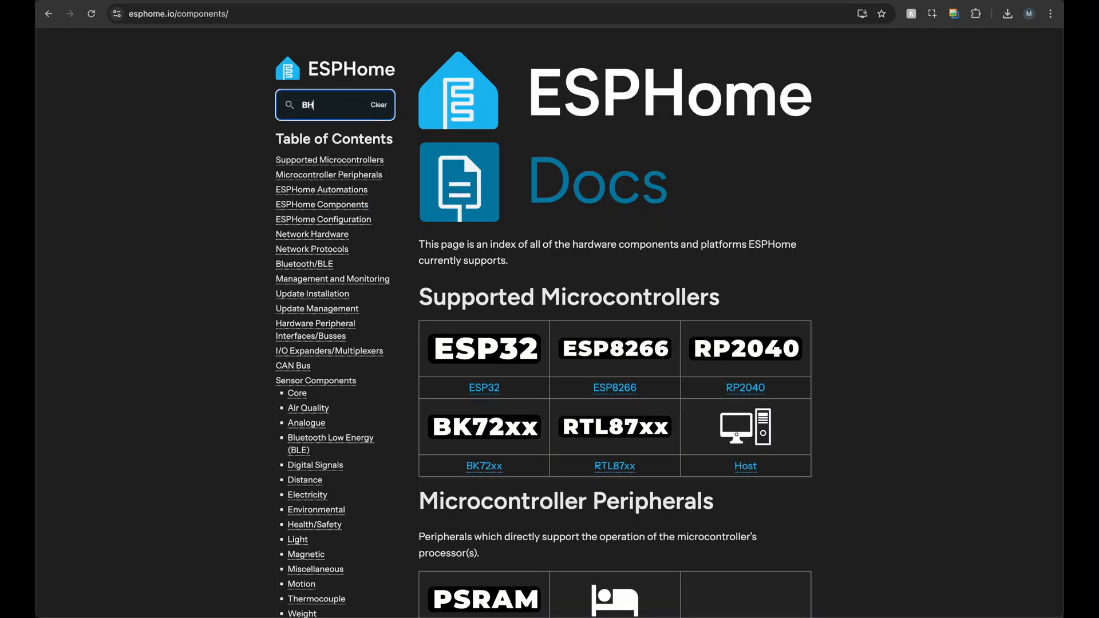
text(1730)
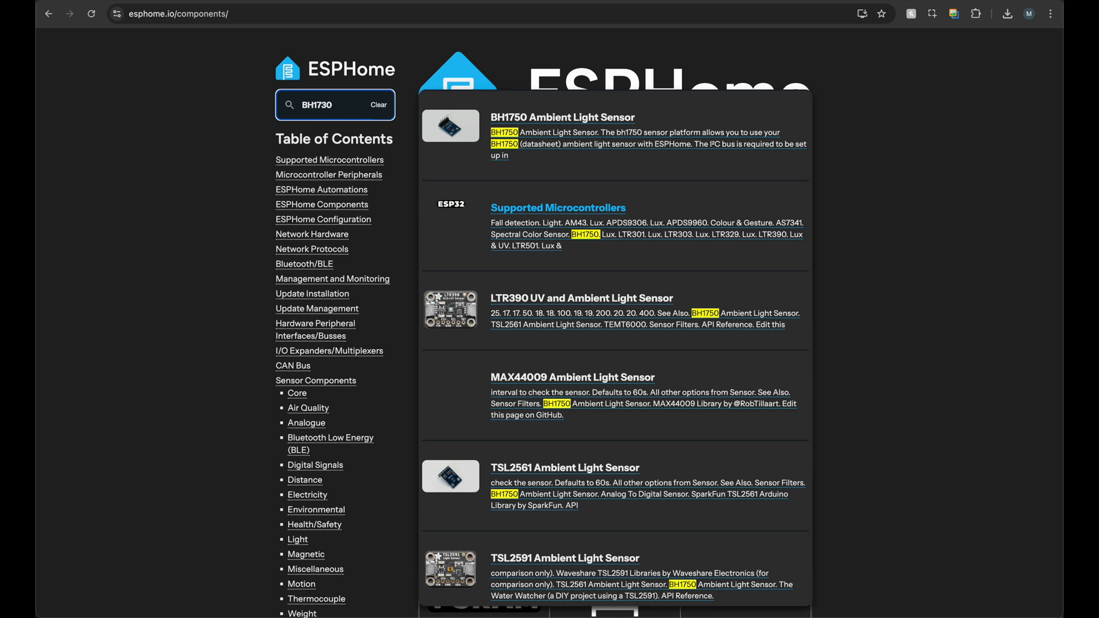
scroll(down, 3)
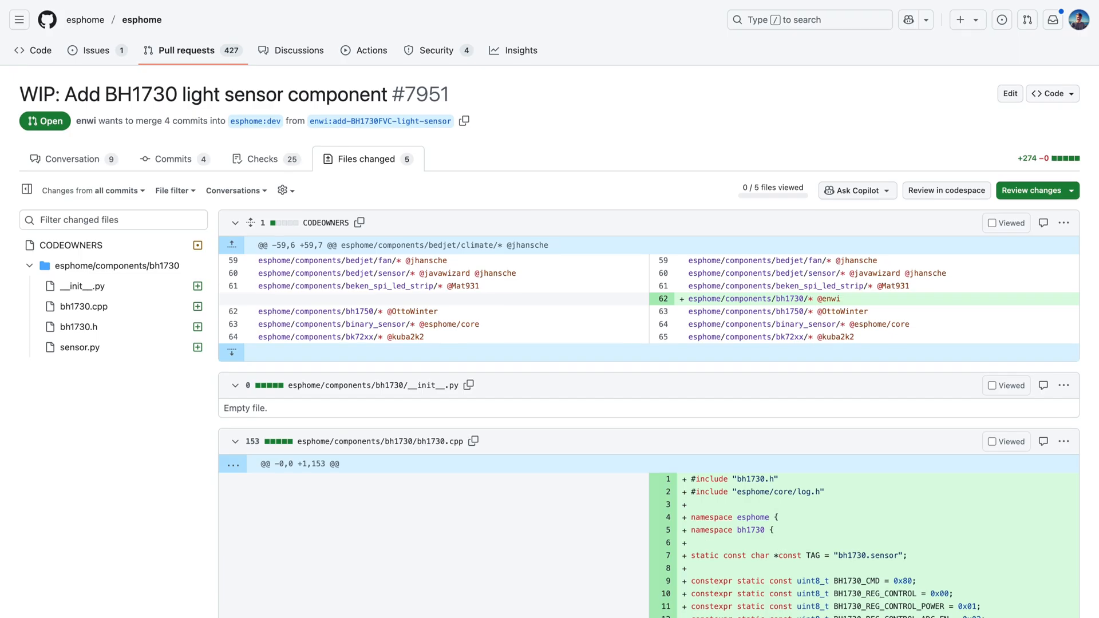
Step: Scroll through the BH1730 pull request's bh1730.cpp and sensor.py changes
scroll(down, 3)
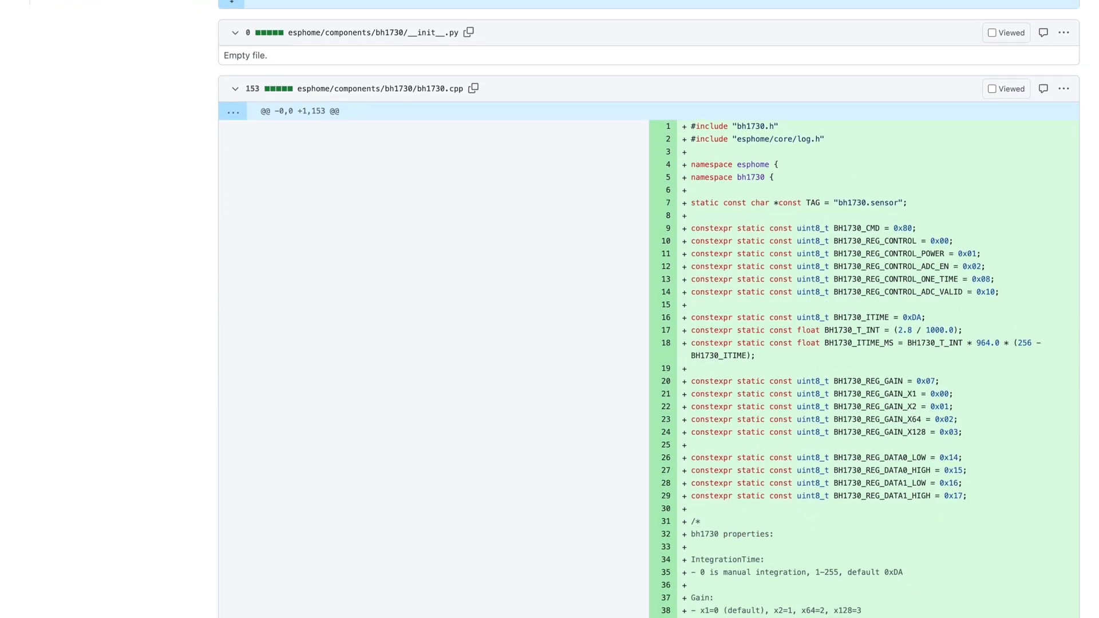
scroll(down, 3)
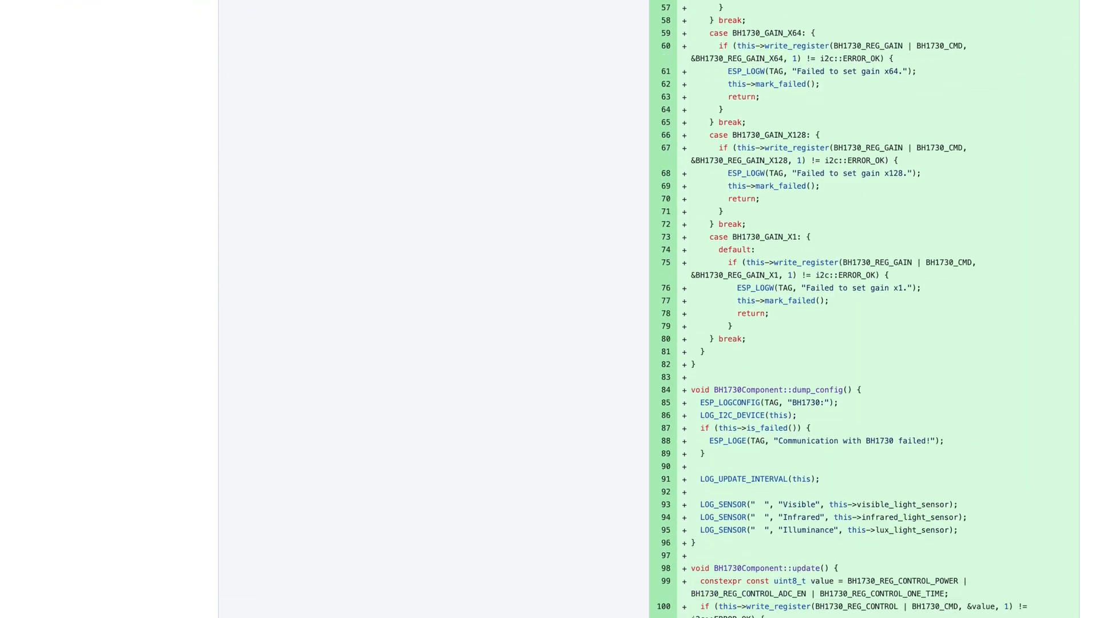
scroll(down, 3)
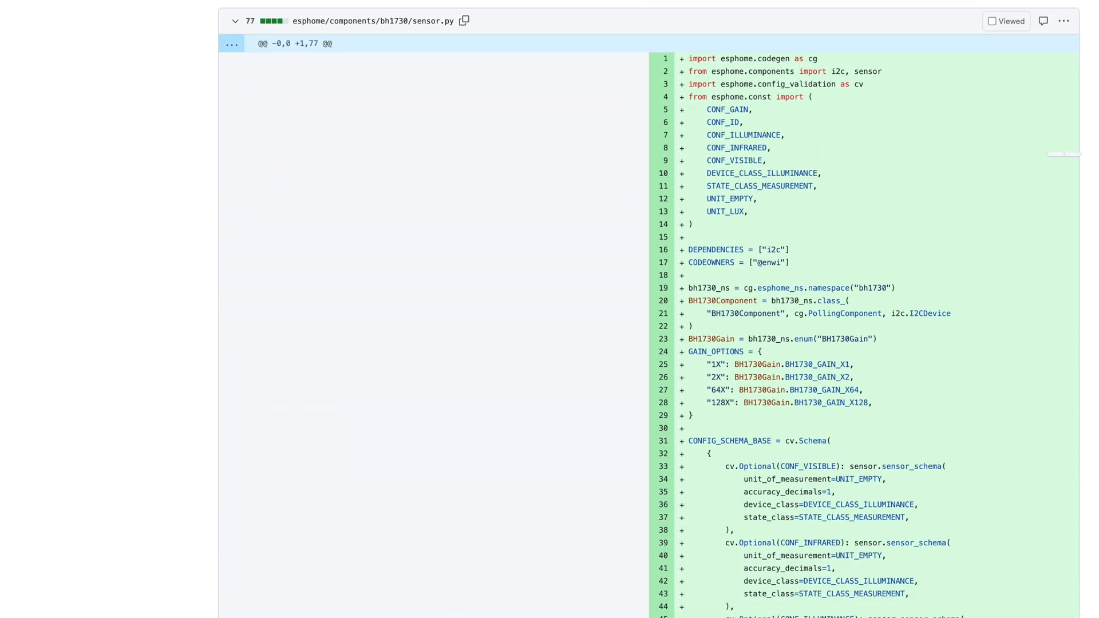
scroll(down, 3)
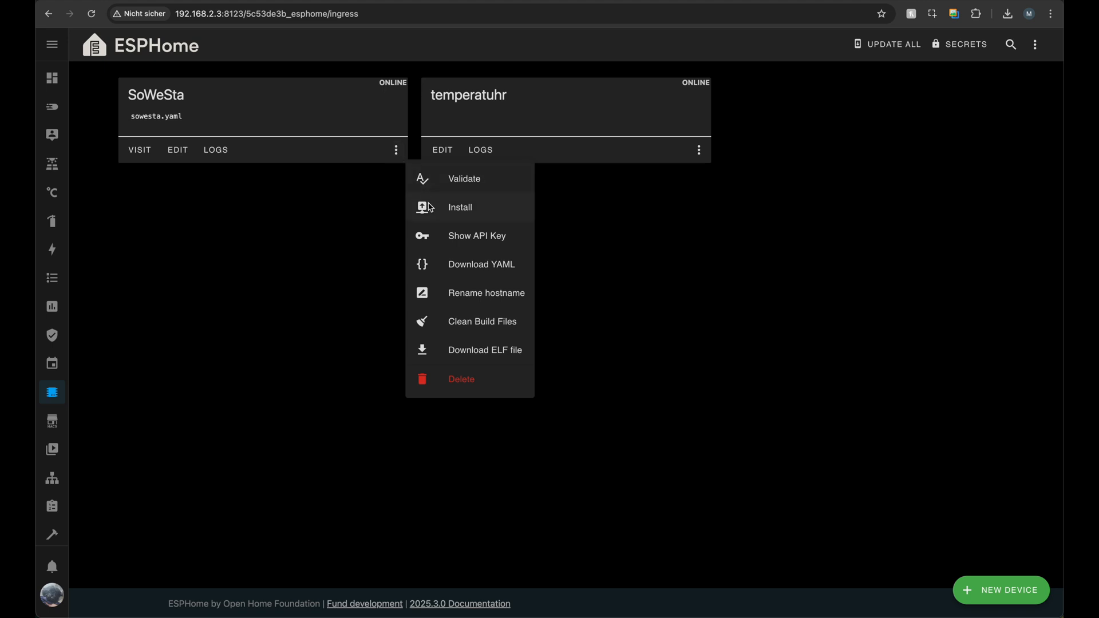
Step: Choose Install for the SoWeSta device and continue to ESPHome Web
click(460, 206)
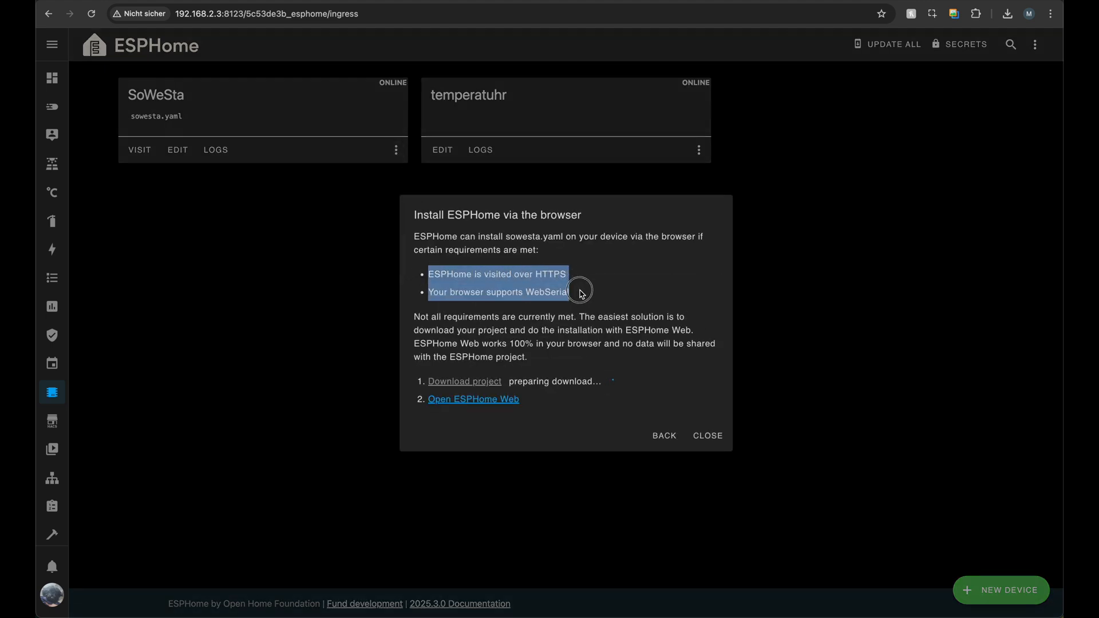
mouse_move(581, 294)
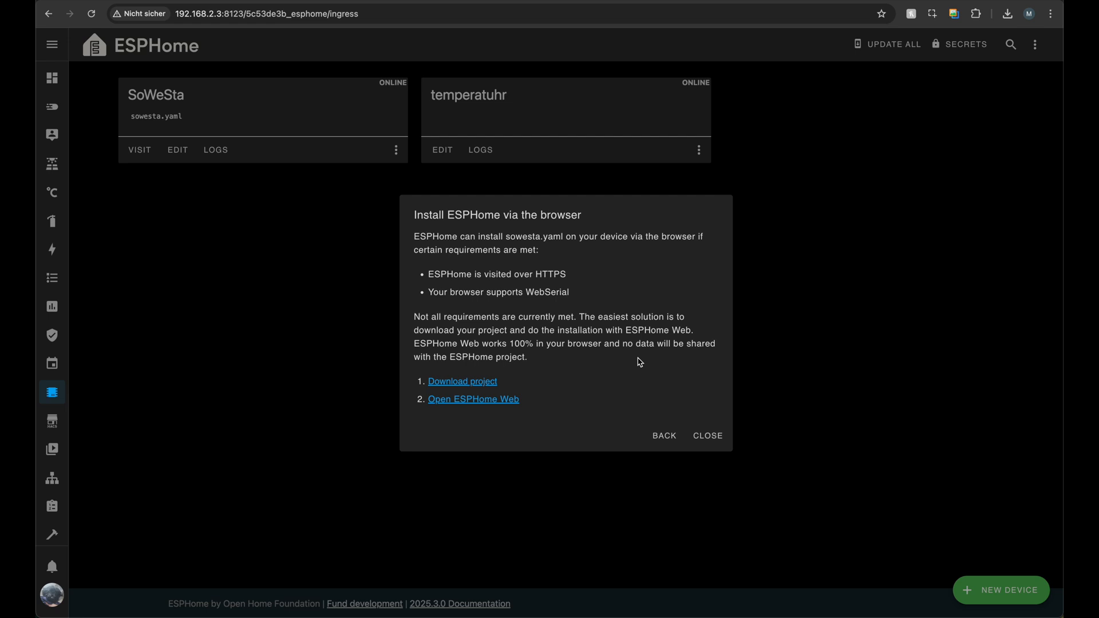
mouse_move(533, 393)
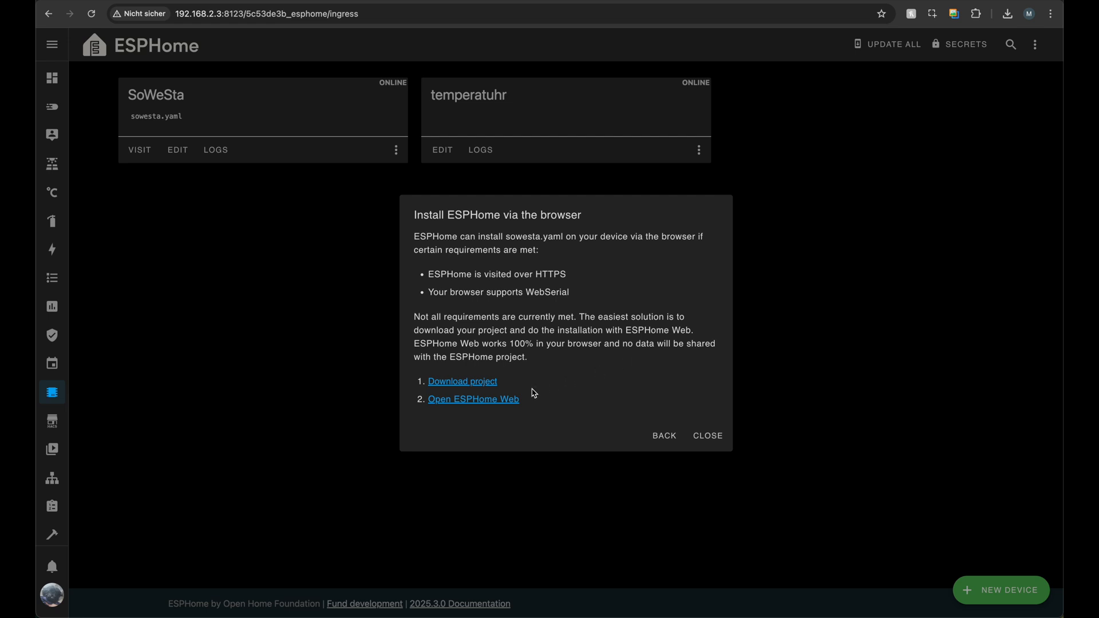
click(474, 399)
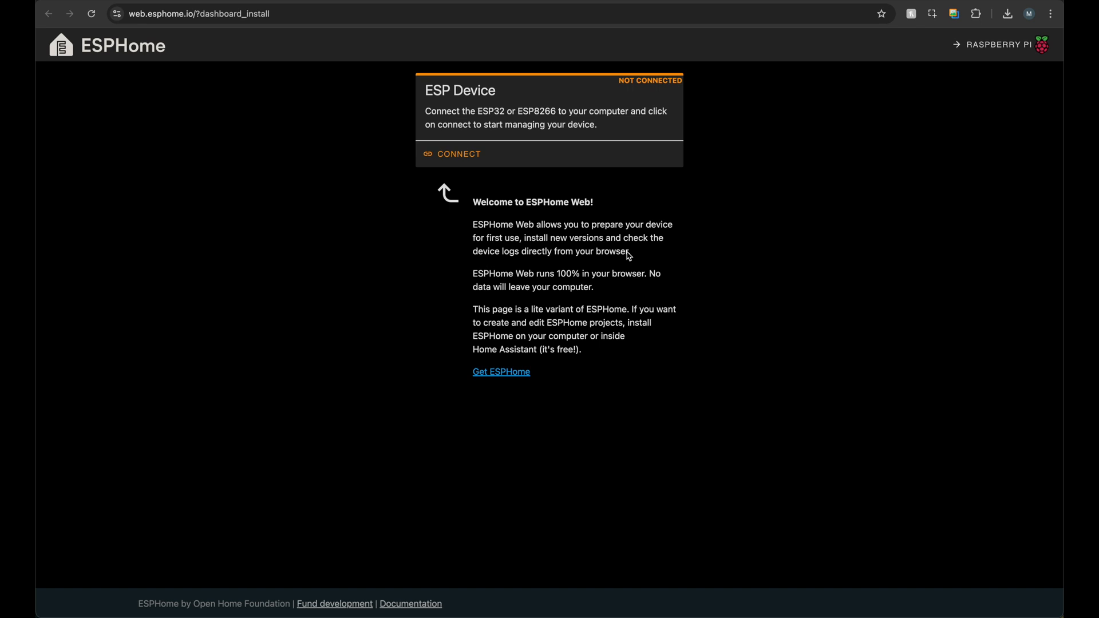
mouse_move(514, 181)
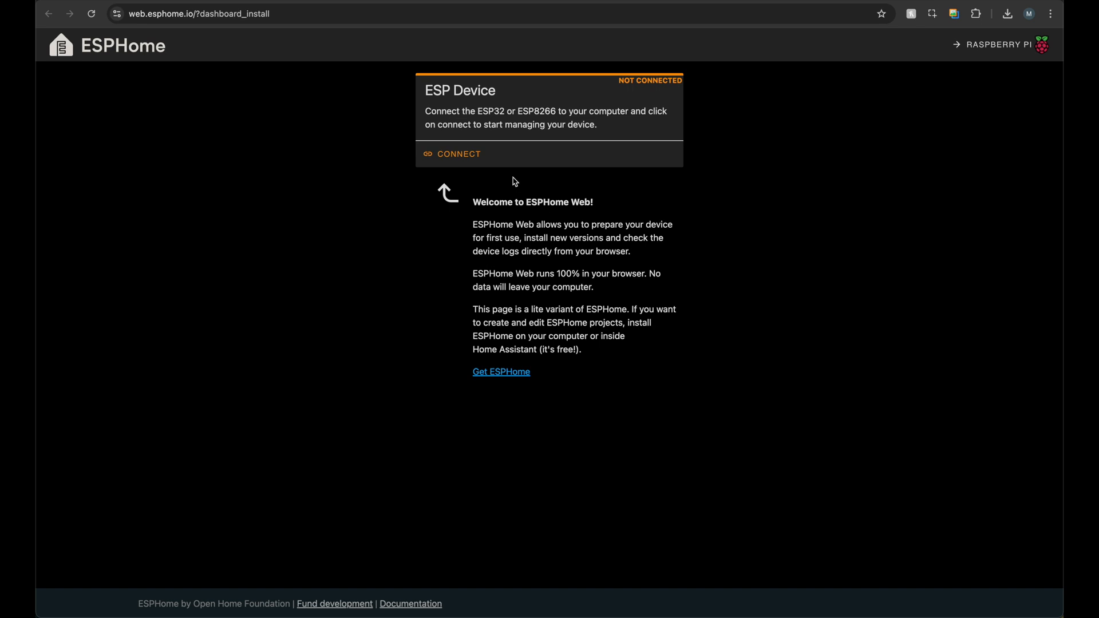
Step: Connect ESPHome Web to the ESP device by selecting its serial port
click(459, 153)
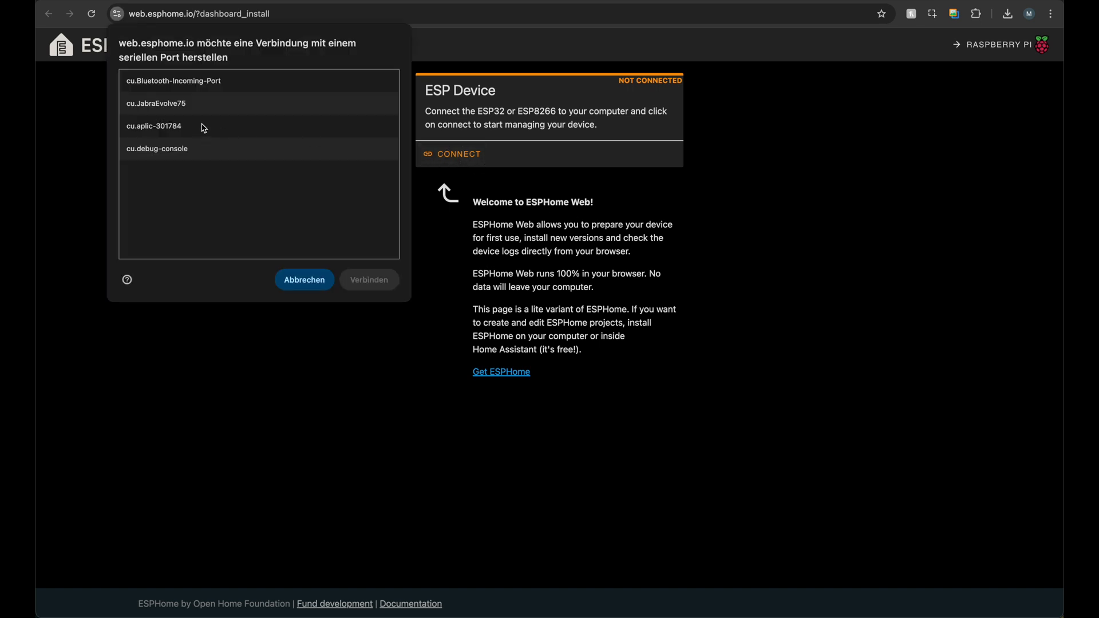
click(368, 278)
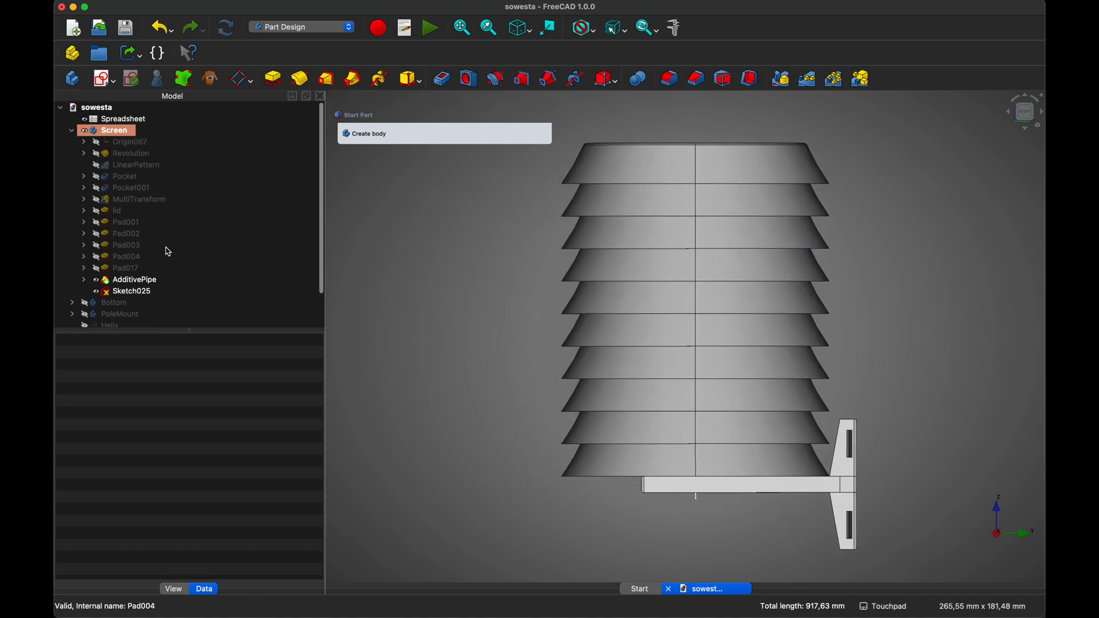
Step: Hide the Screen body, then select PoleMount2 and Bottom in the model tree
click(114, 130)
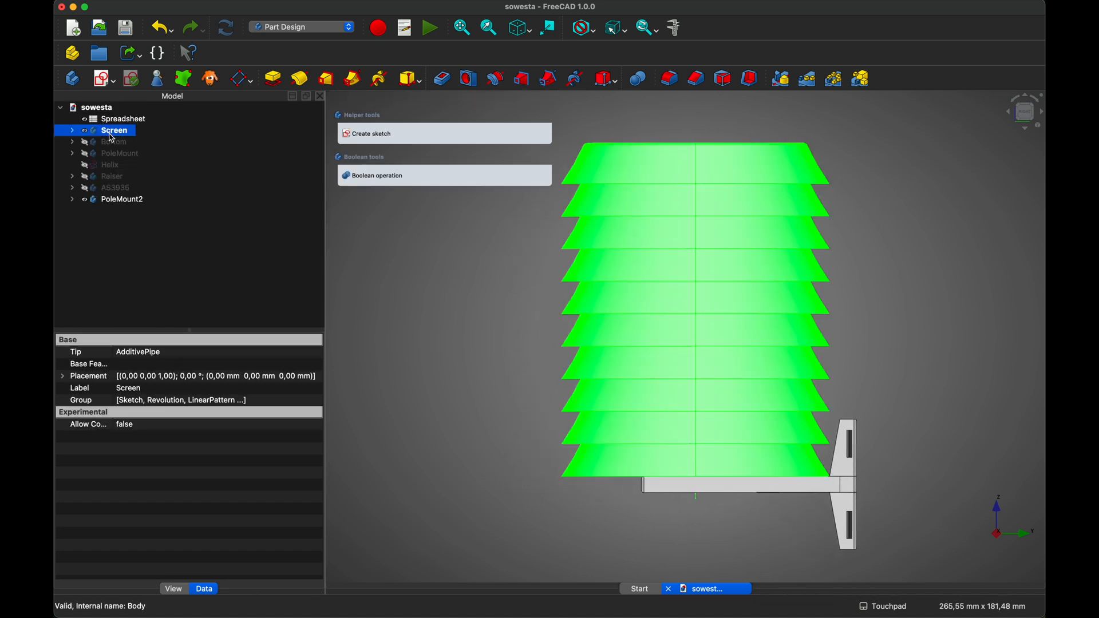
click(122, 200)
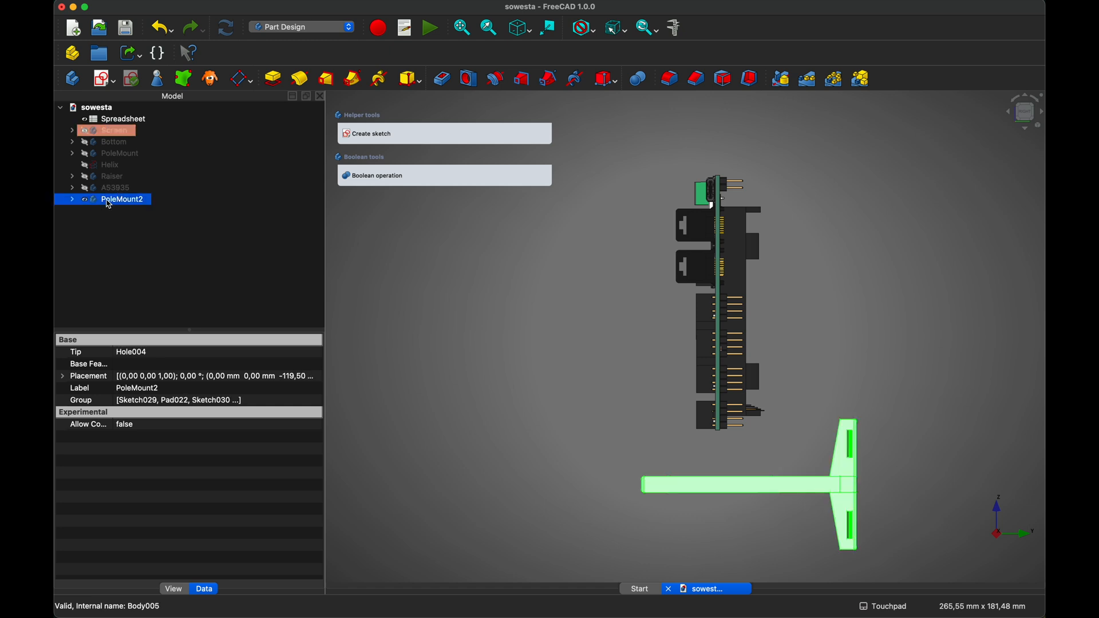
mouse_move(116, 158)
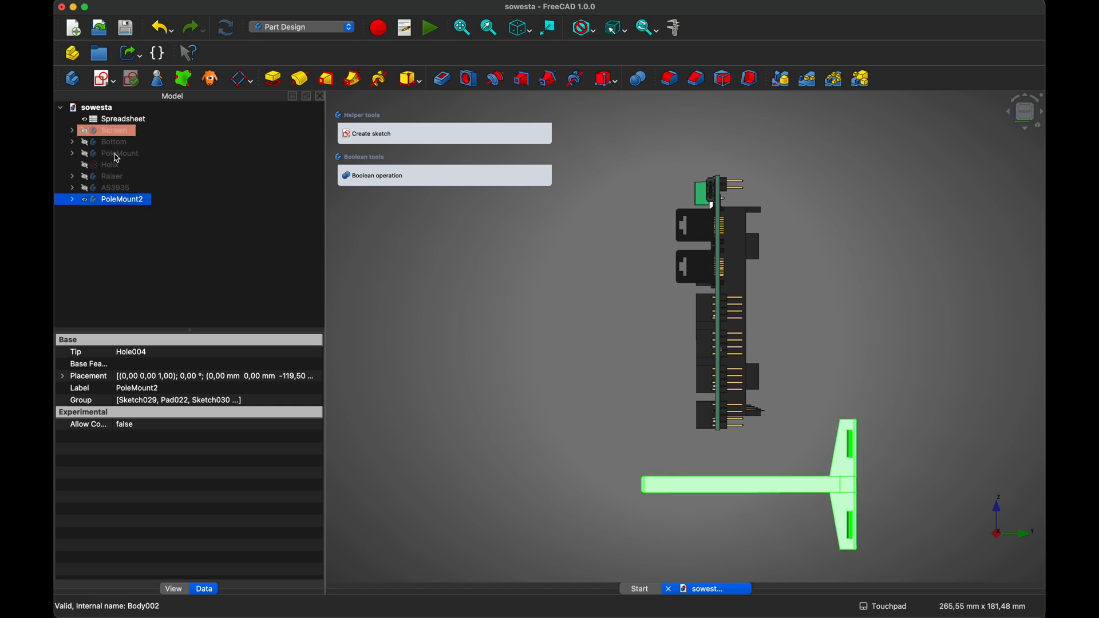
click(114, 142)
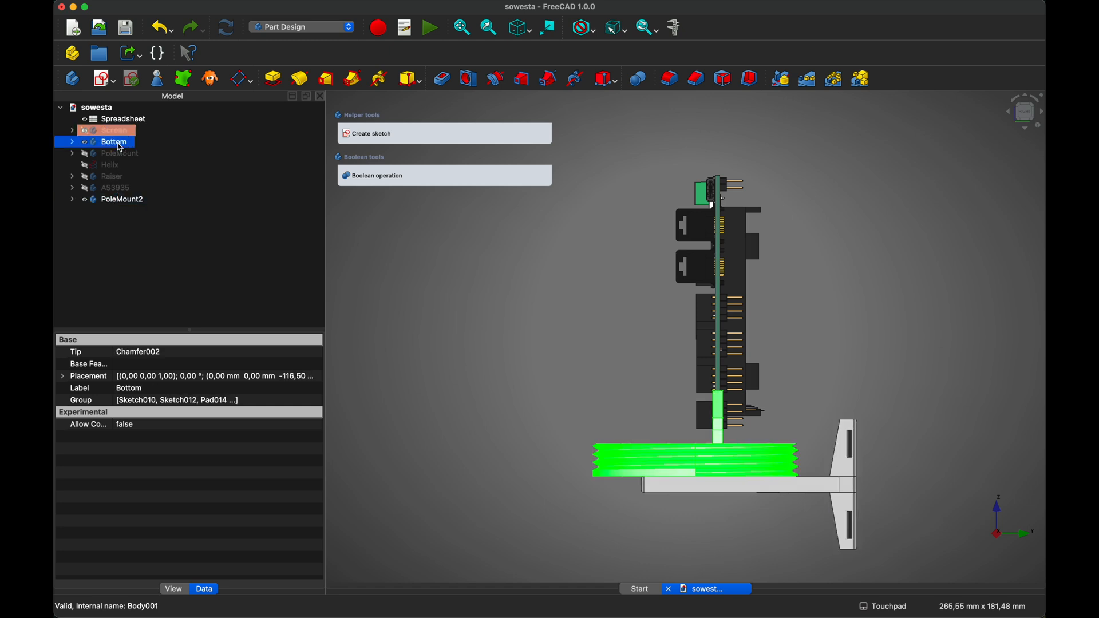